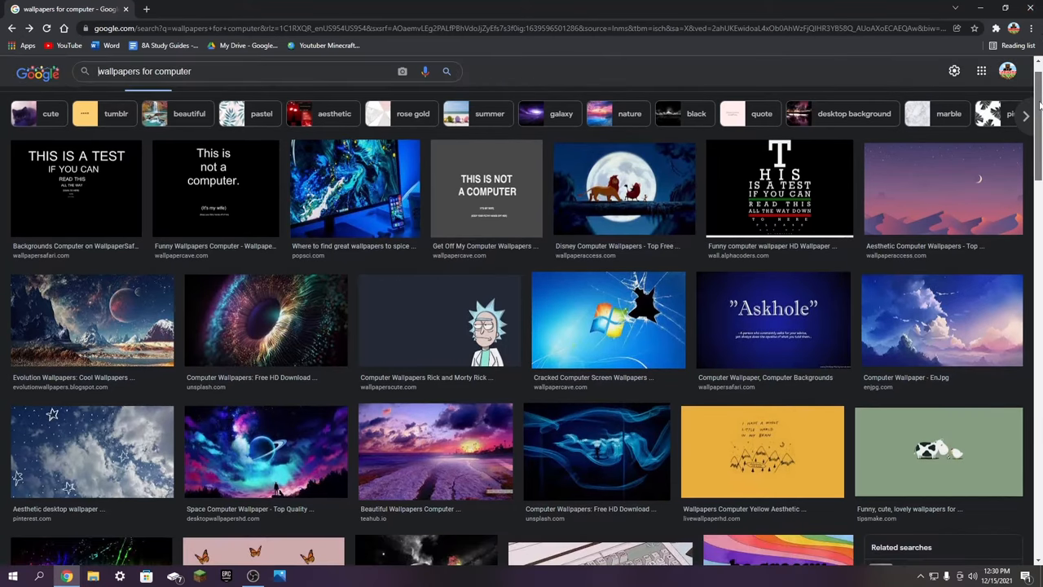
Step: Save the small space-planet thumbnail from the results to the desktop as download
{"action": "scroll", "scroll_direction": "down", "scroll_amount": 3}
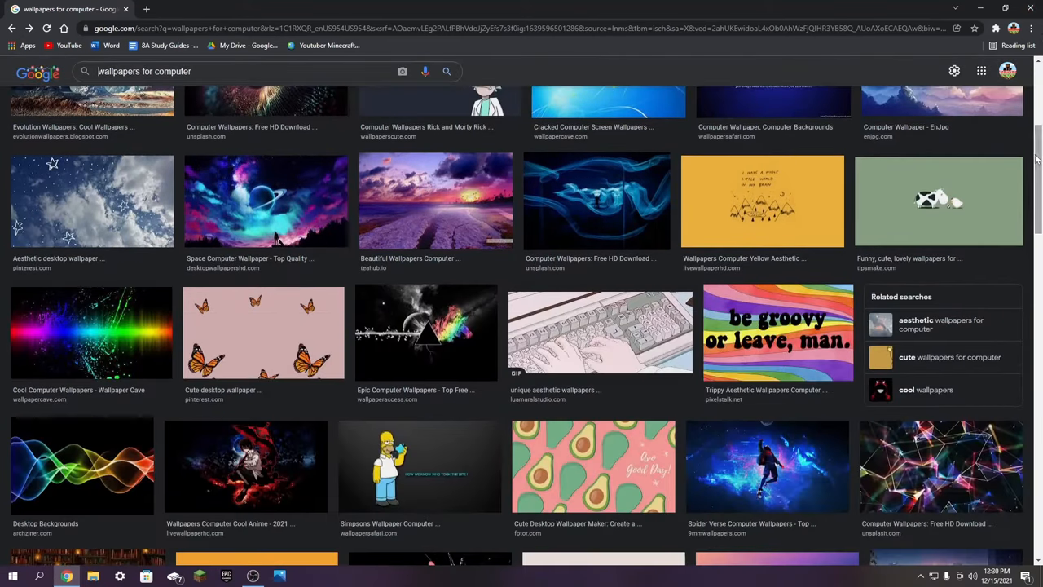
{"action": "mouse_move", "coordinate": [262, 202]}
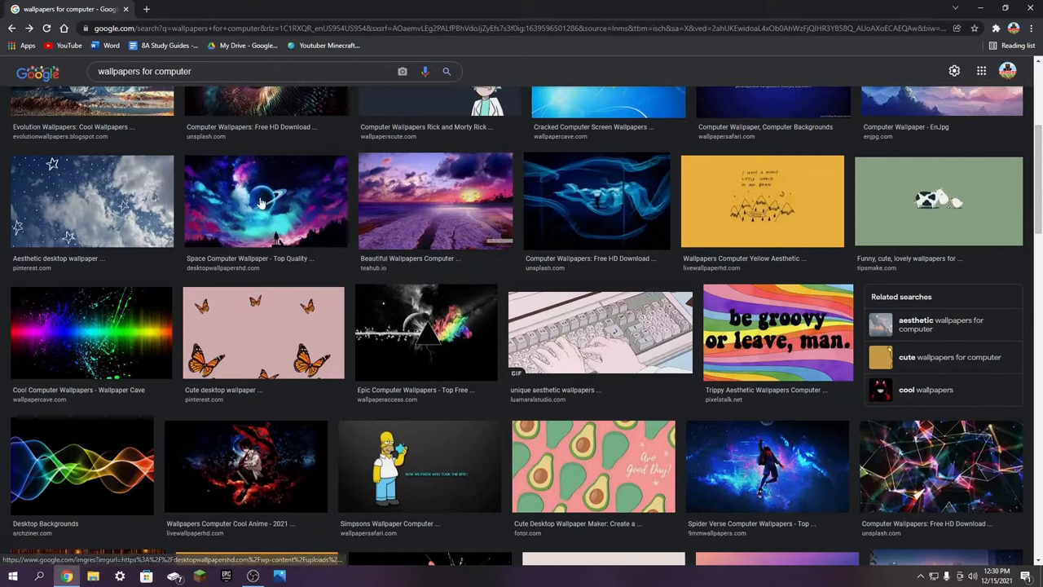
{"action": "mouse_move", "coordinate": [312, 320]}
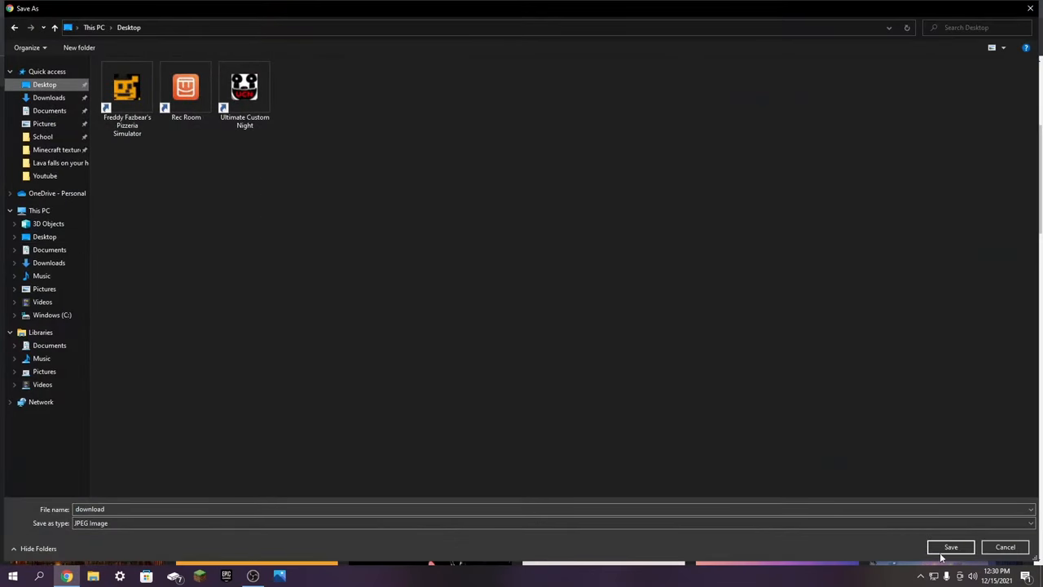
{"action": "left_click", "coordinate": [950, 546]}
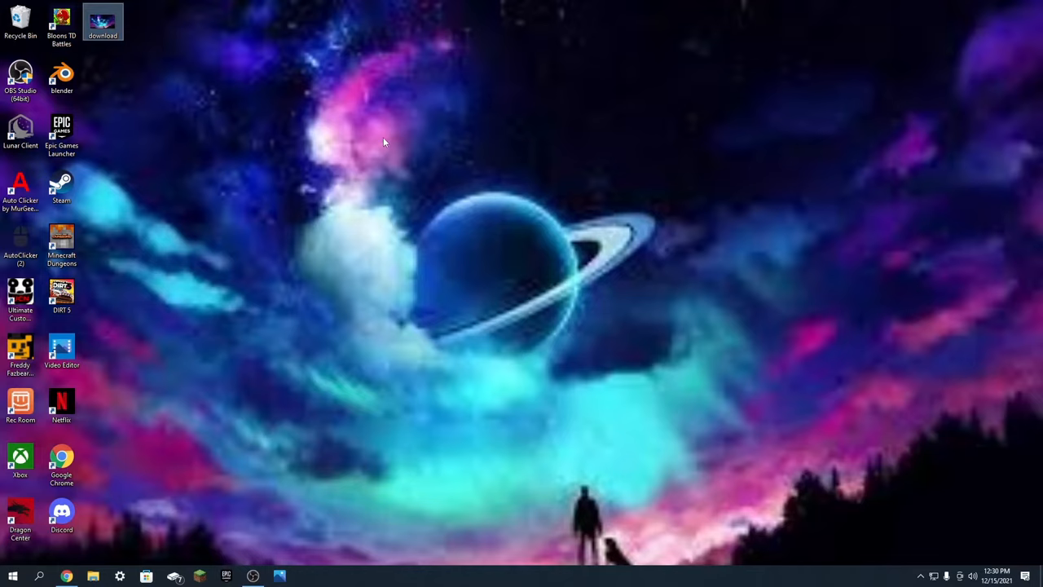
{"action": "mouse_move", "coordinate": [479, 143]}
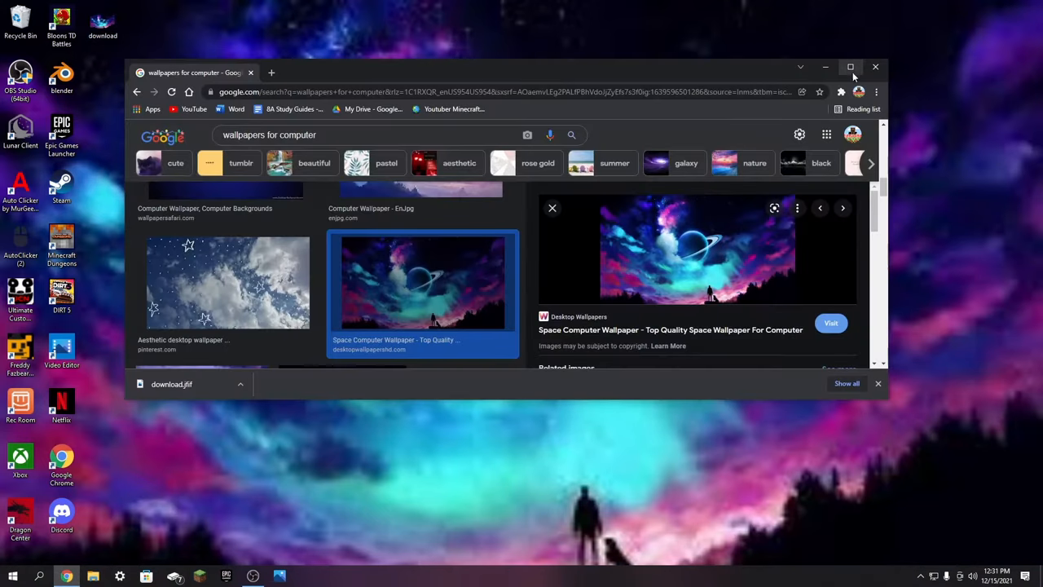
Step: Maximize Chrome and save the large preview image to the desktop as Space-Computer-Wallpaper
{"action": "left_click", "coordinate": [851, 66]}
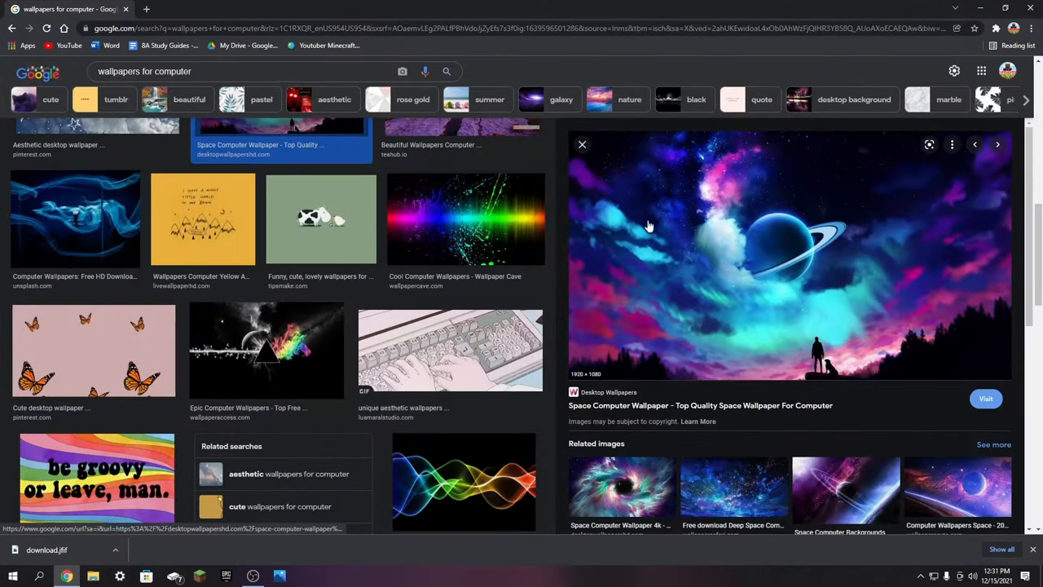
{"action": "left_click", "coordinate": [582, 144]}
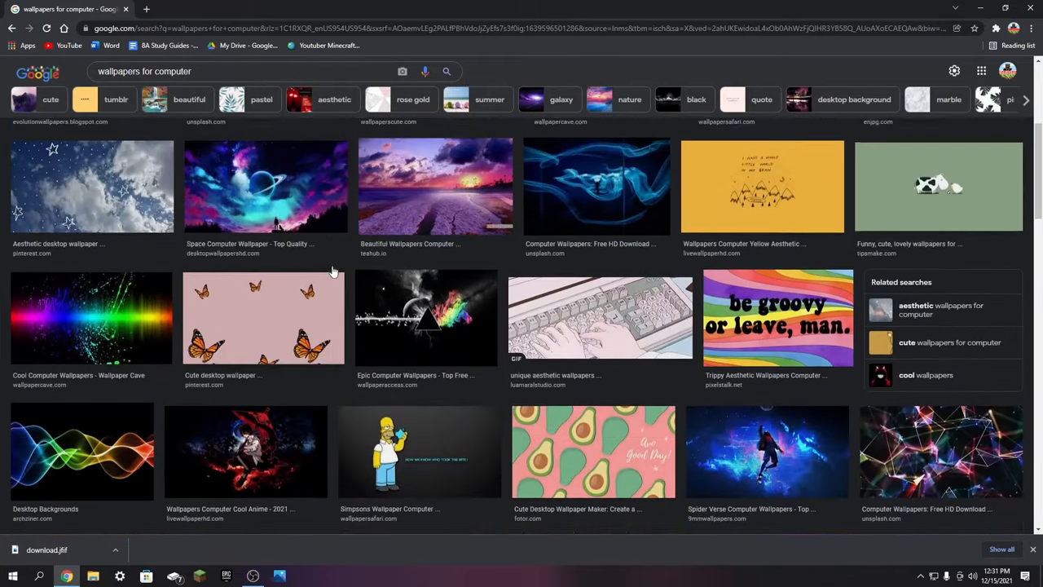
{"action": "right_click", "coordinate": [282, 257]}
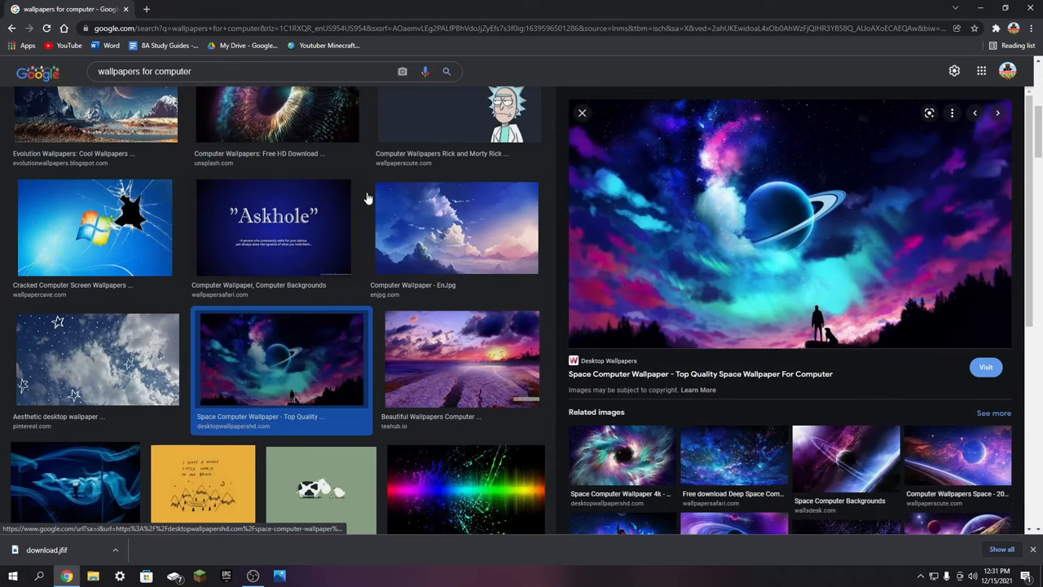
{"action": "right_click", "coordinate": [774, 245]}
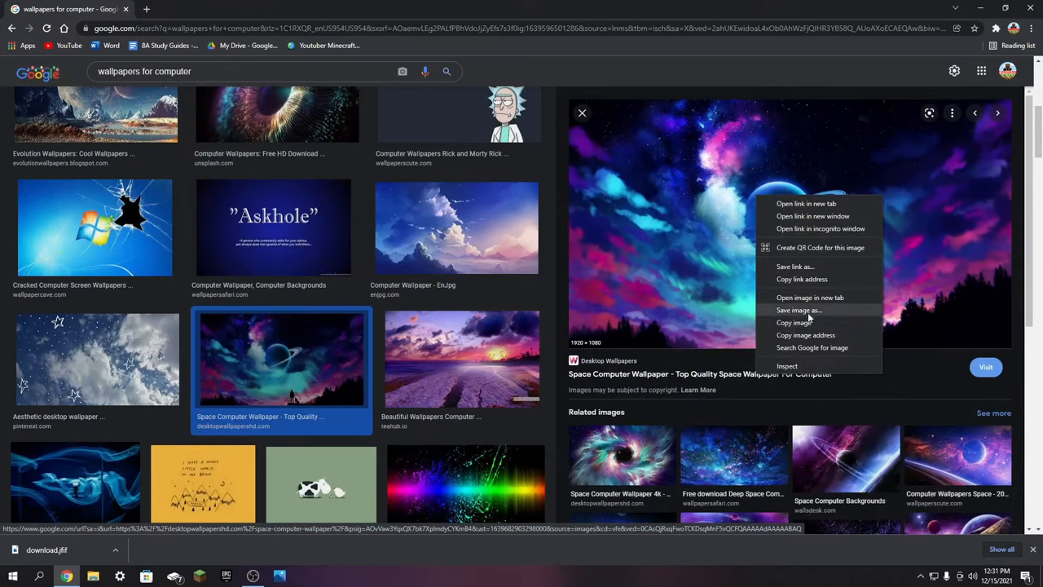
{"action": "left_click", "coordinate": [799, 310]}
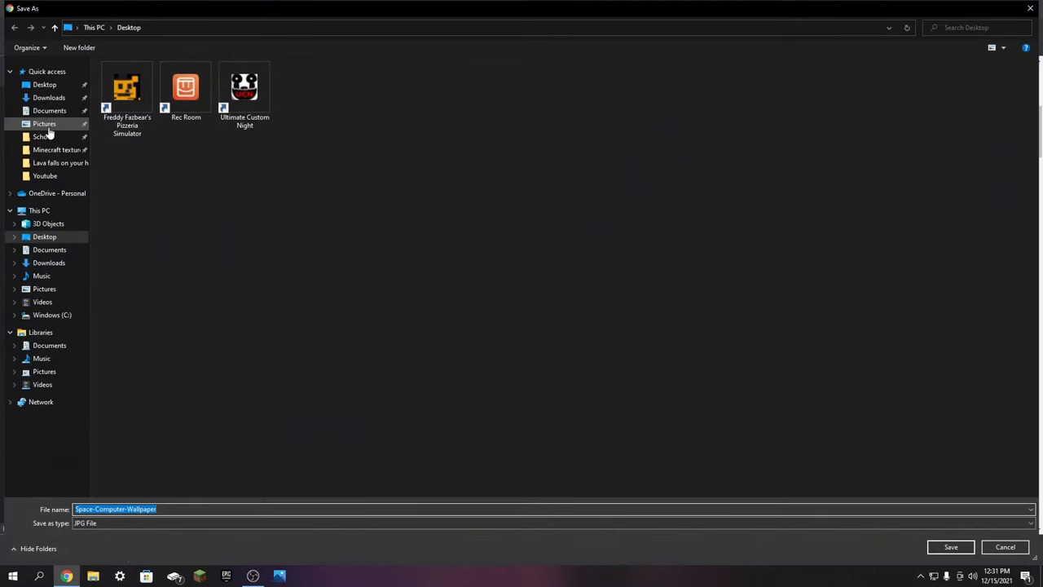
{"action": "left_click", "coordinate": [950, 547]}
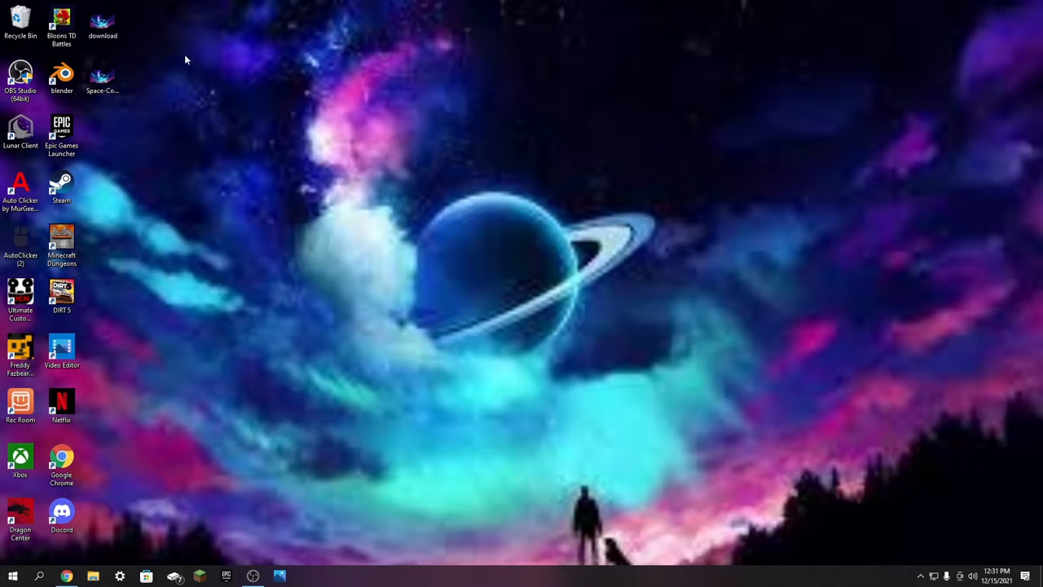
Step: Set the Space-Computer-Wallpaper desktop icon as the desktop background from its context menu
{"action": "left_click", "coordinate": [102, 74]}
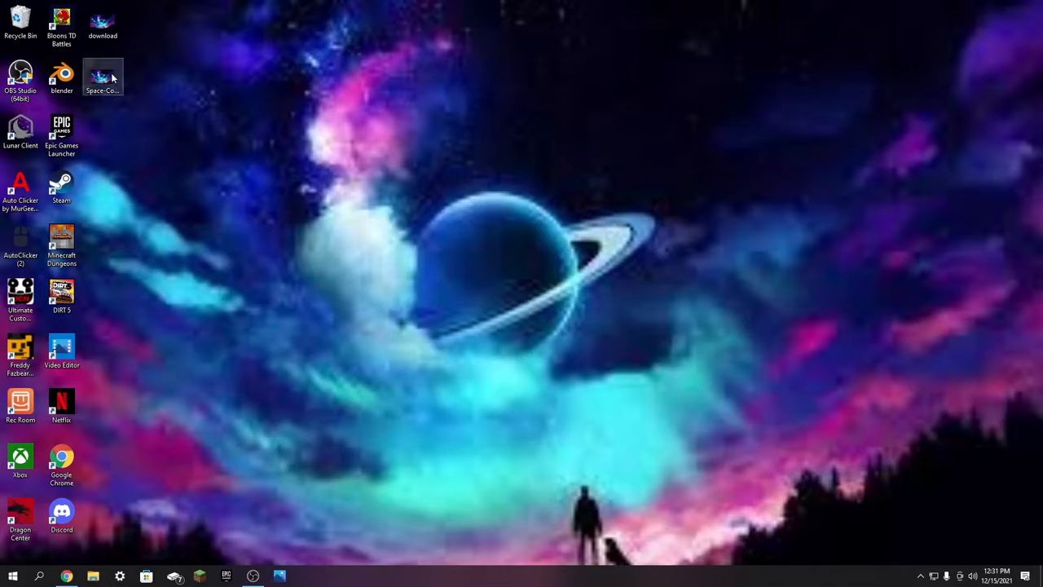
{"action": "right_click", "coordinate": [102, 77]}
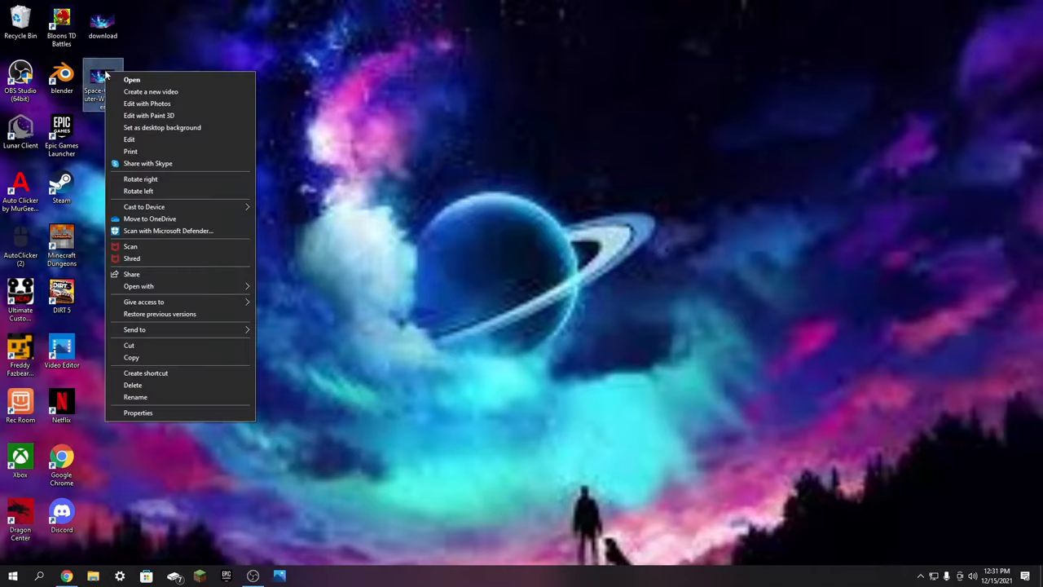
{"action": "left_click", "coordinate": [162, 127]}
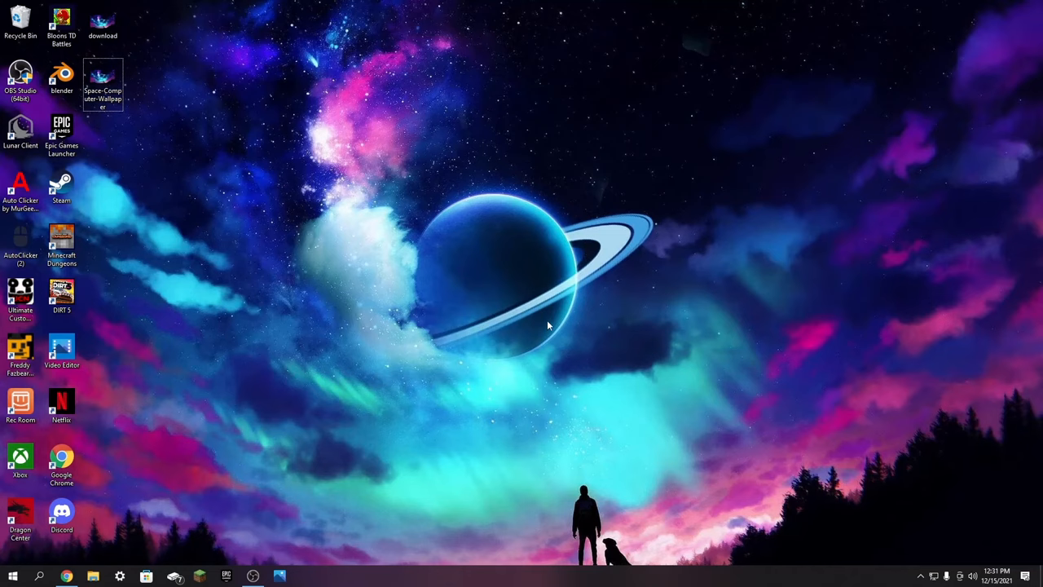
{"action": "mouse_move", "coordinate": [534, 287]}
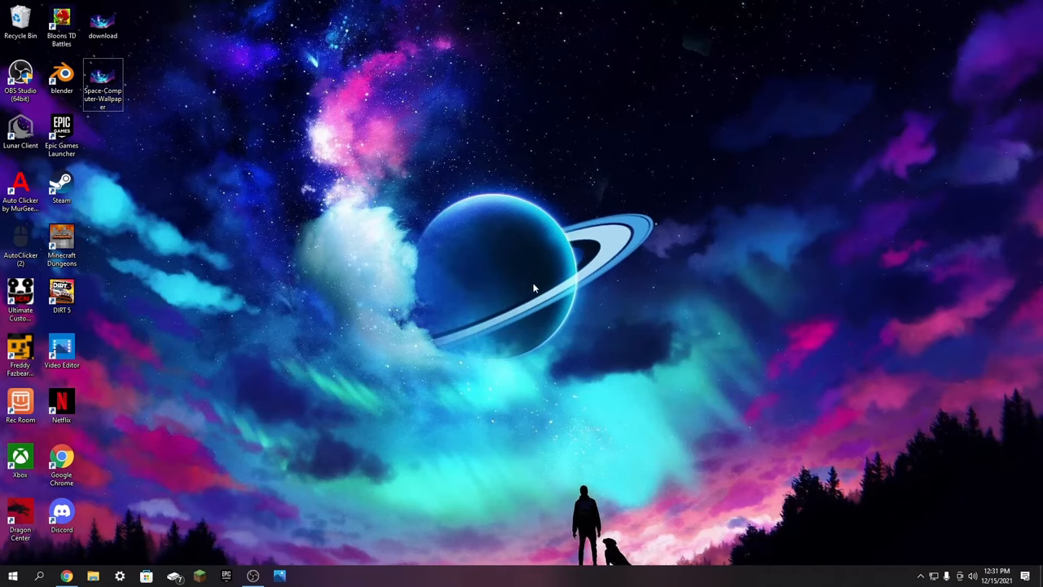
{"action": "mouse_move", "coordinate": [660, 359]}
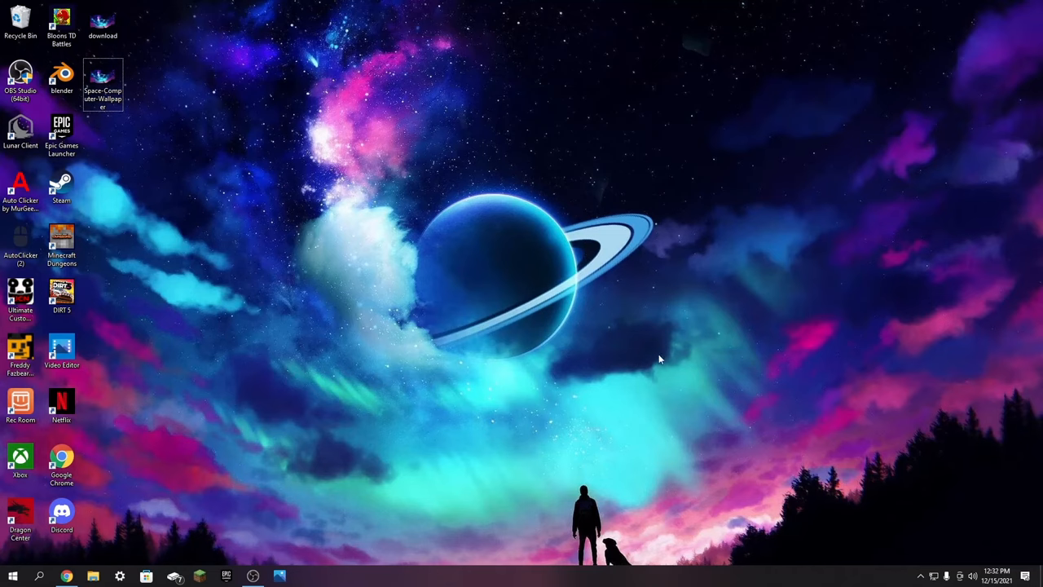
{"action": "mouse_move", "coordinate": [645, 346]}
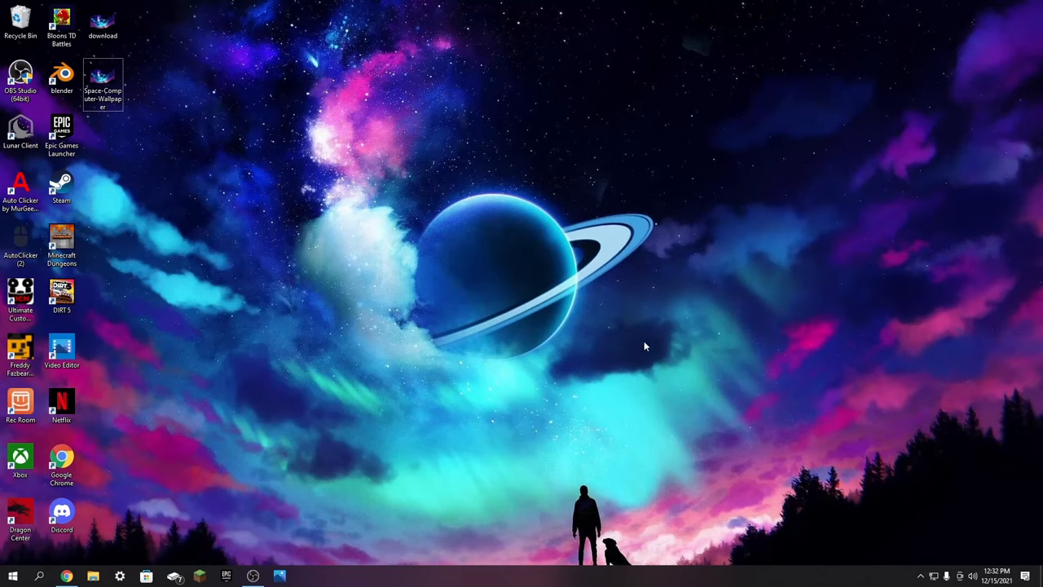
{"action": "mouse_move", "coordinate": [550, 373]}
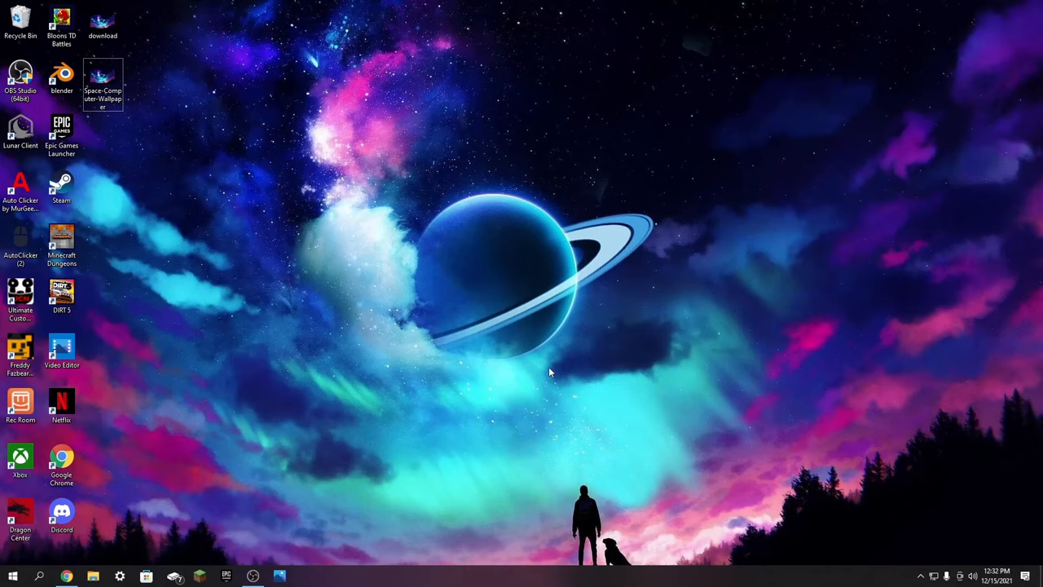
{"action": "mouse_move", "coordinate": [584, 343]}
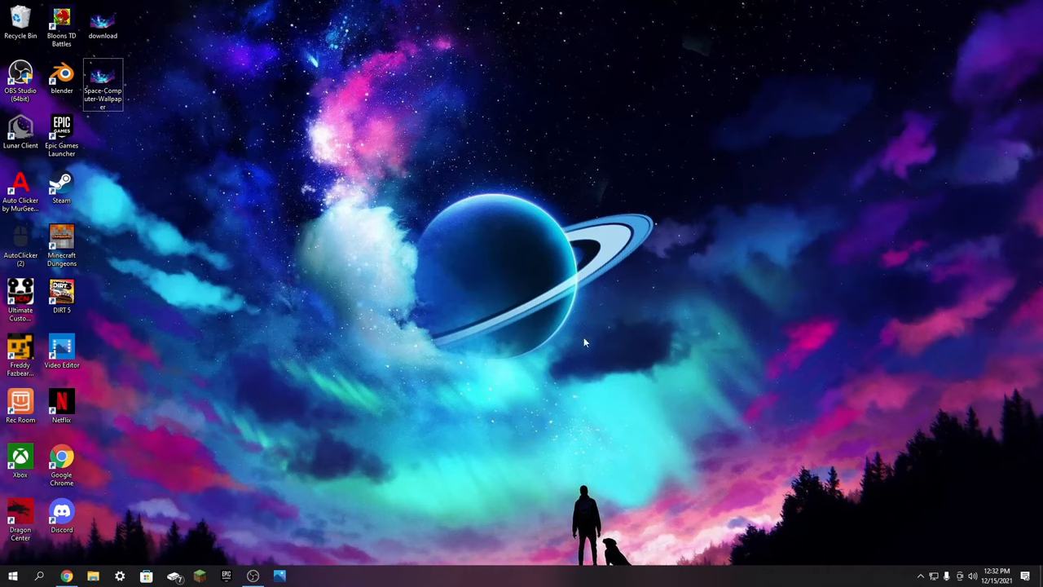